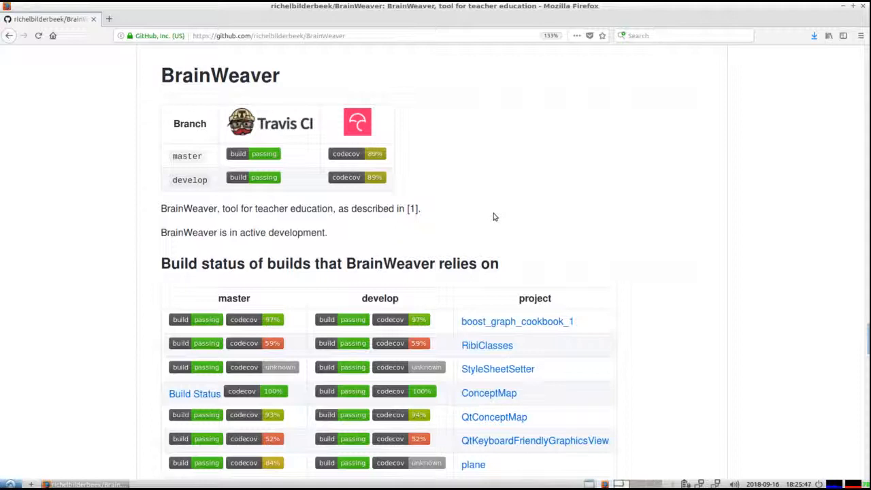
mouse_move(406, 134)
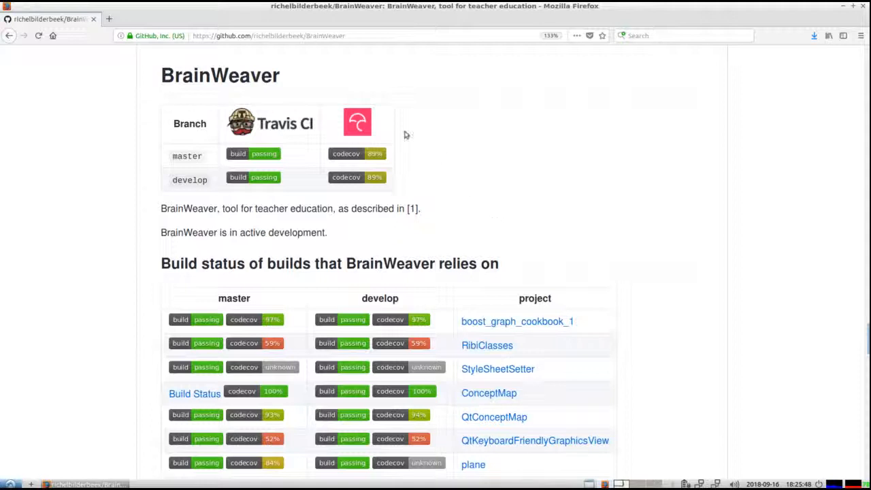
Browse down the BrainWeaver project page on GitHub to its documentation links
click(272, 35)
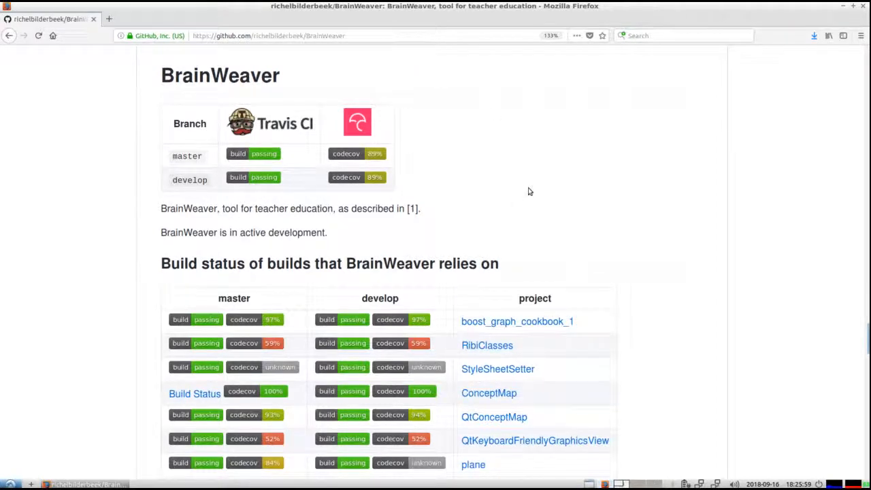
scroll(down, 3)
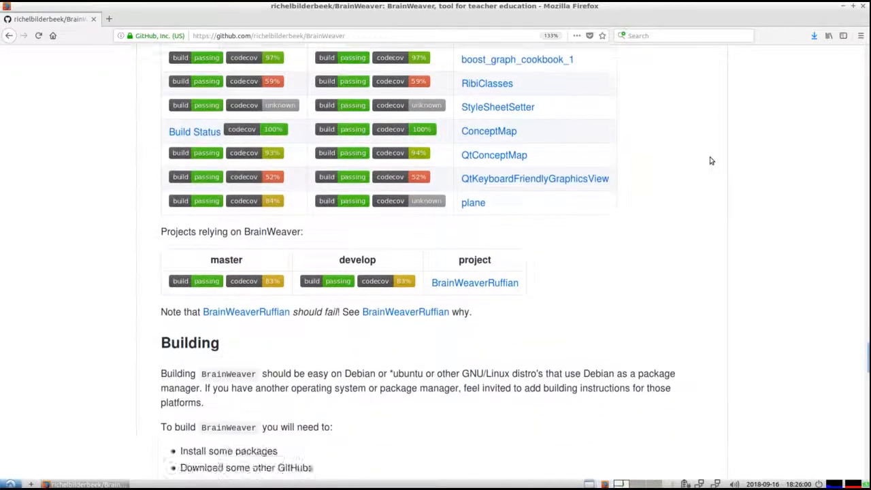
scroll(down, 3)
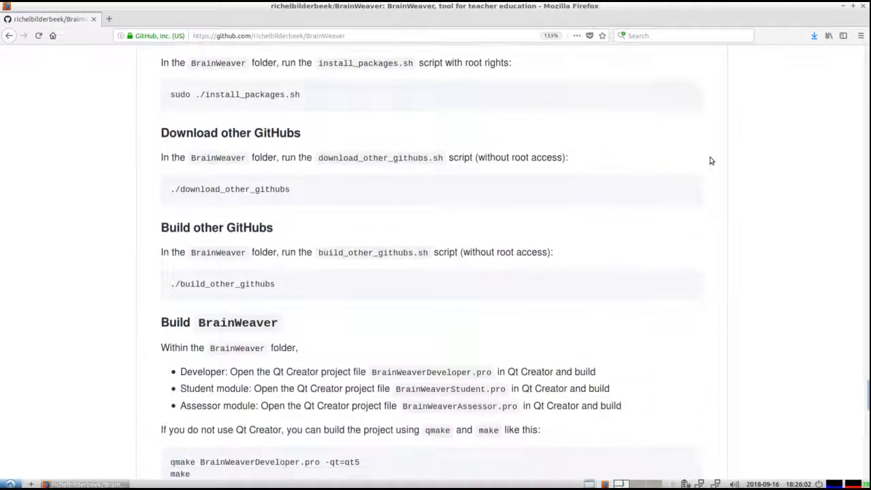
scroll(down, 3)
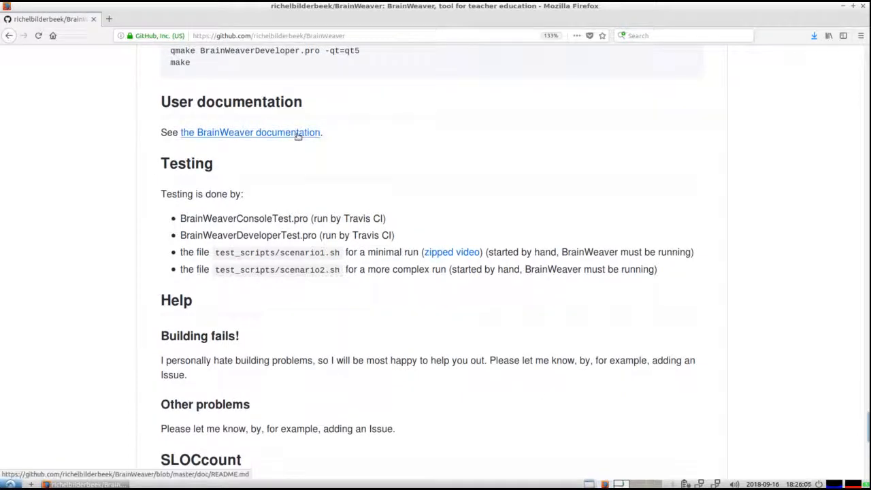
Visit the documentation page and YouTube channel, then return and open the BrainWeaver manual
click(250, 132)
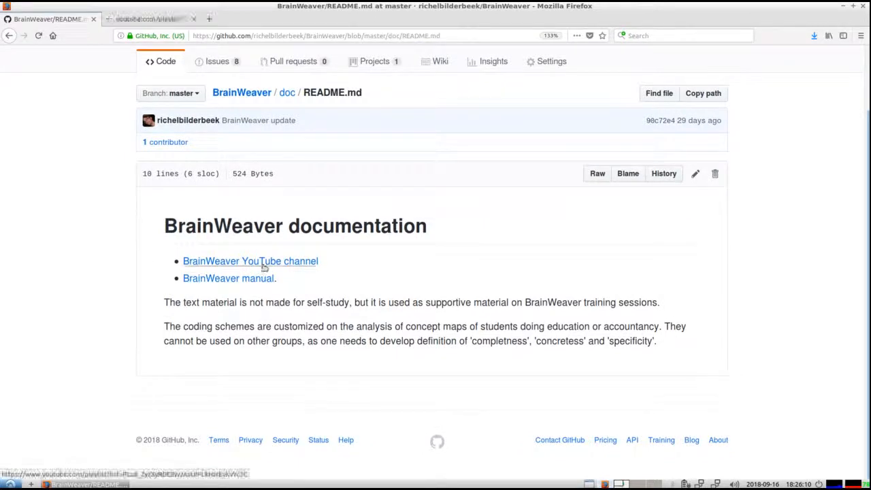
click(250, 261)
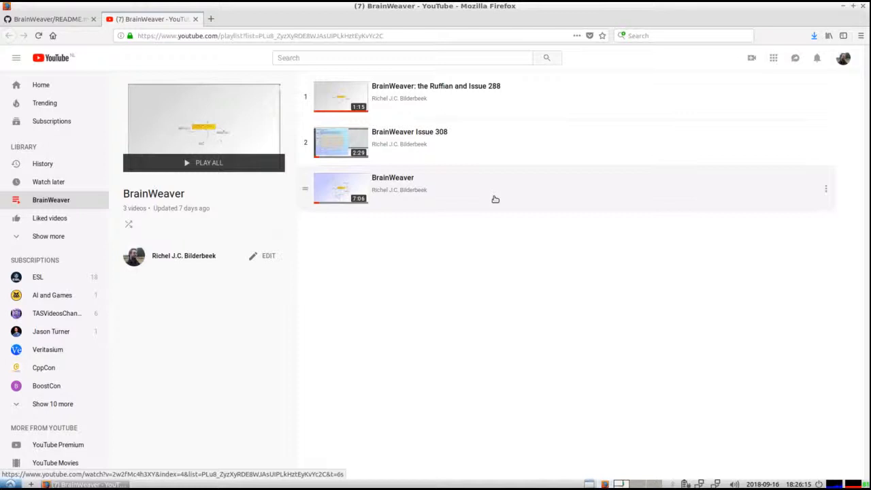
click(48, 19)
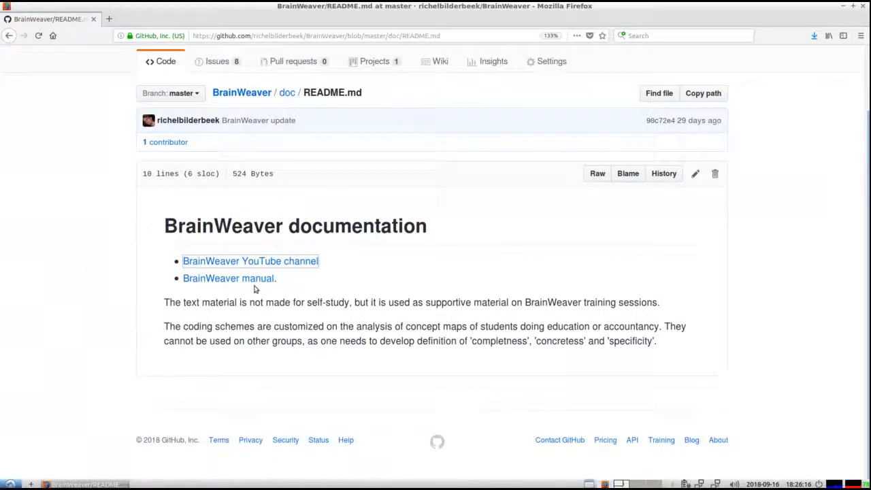
click(228, 277)
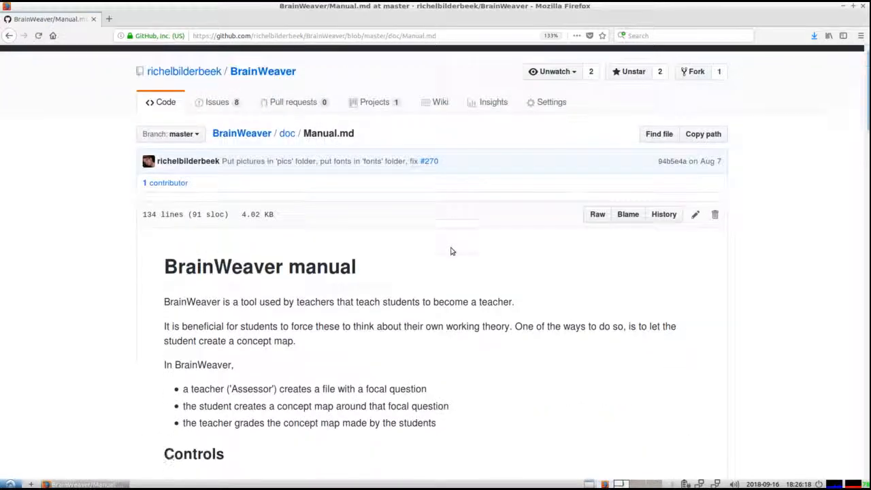
scroll(down, 3)
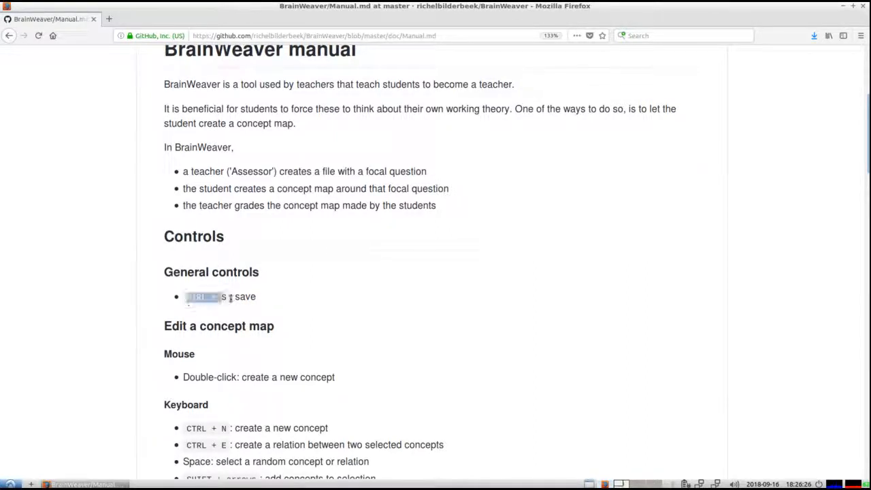
double_click(245, 297)
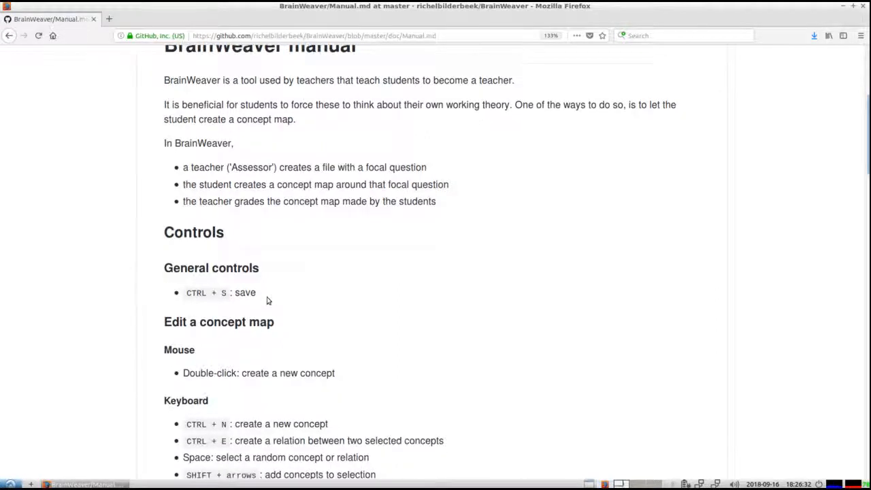
scroll(down, 3)
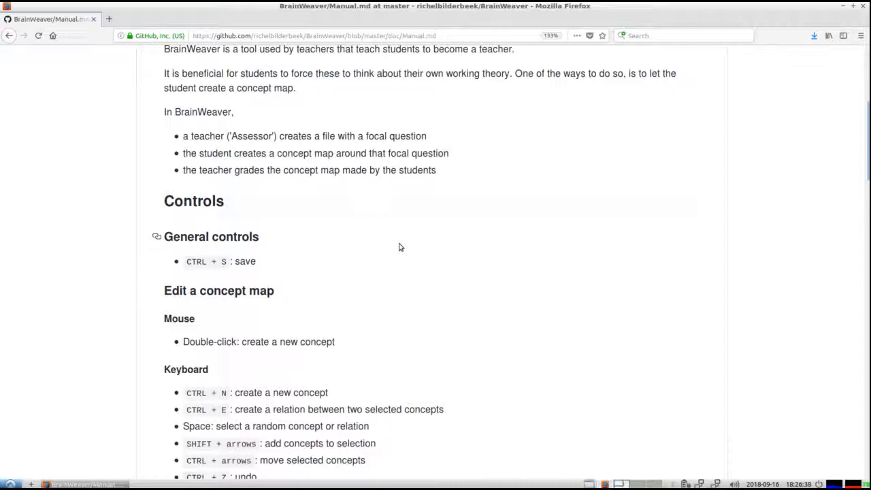
scroll(down, 3)
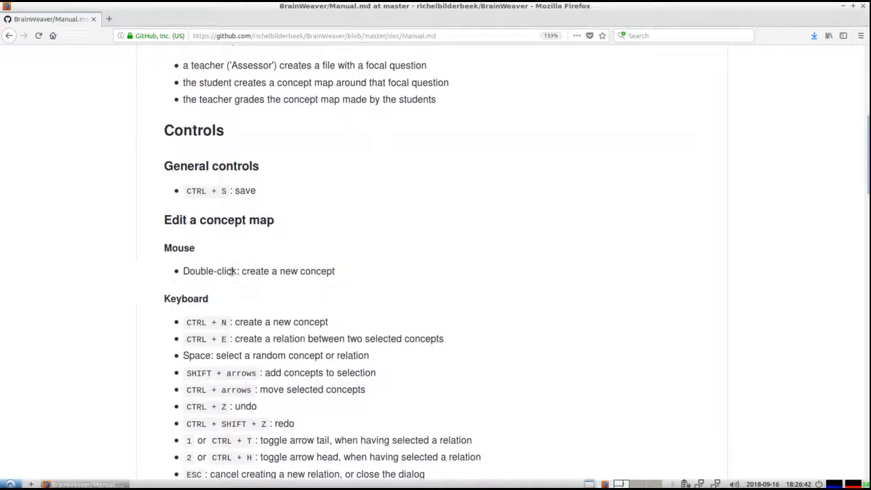
mouse_move(294, 265)
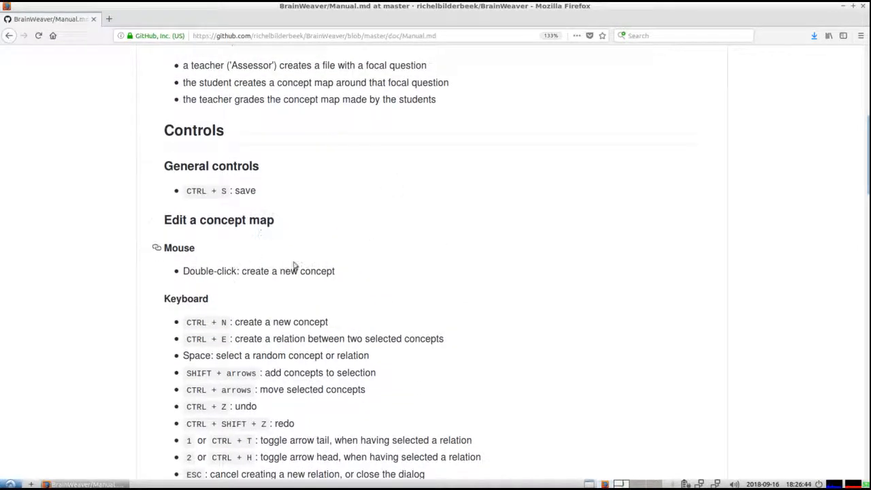
scroll(down, 3)
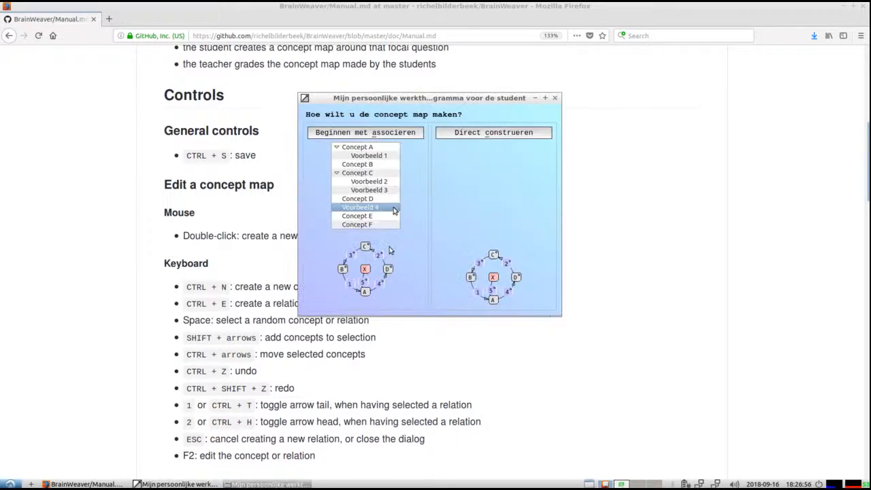
Choose 'Direct construeren' to start building the concept map without the association step
click(493, 132)
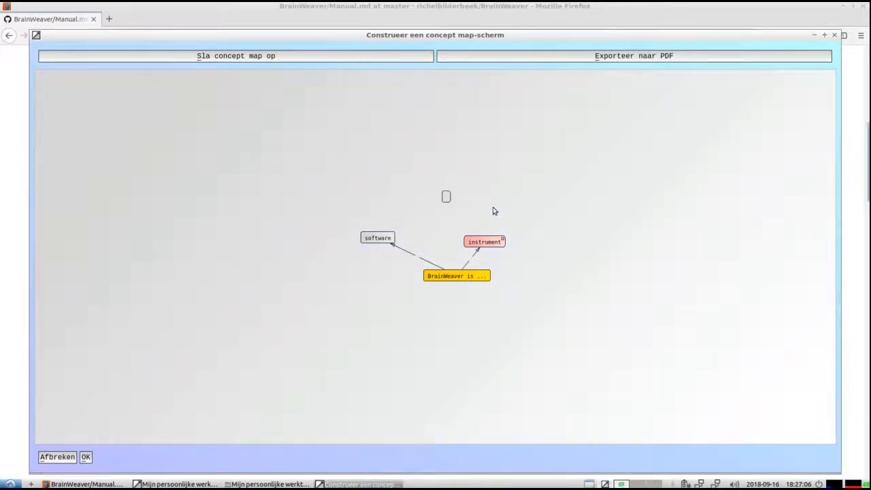
mouse_move(444, 263)
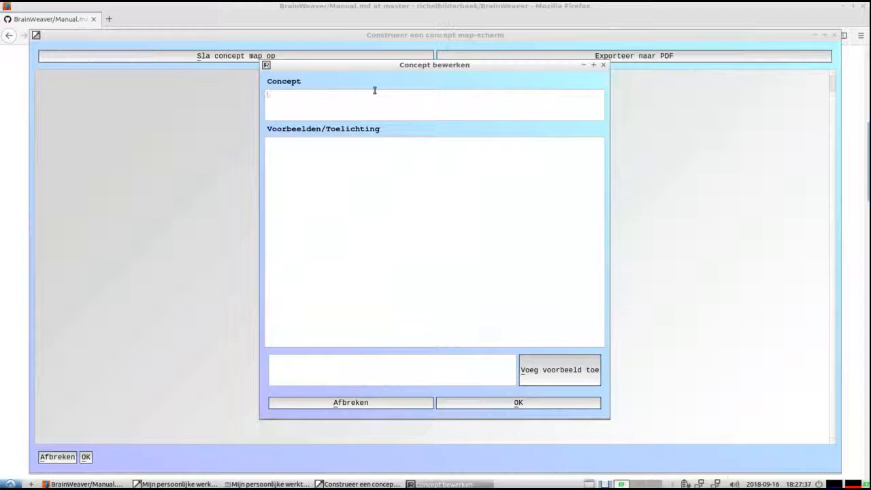
Name the new concept 'F2 edits concepts' and confirm its relation to the Software concept
text(F2 edits concep)
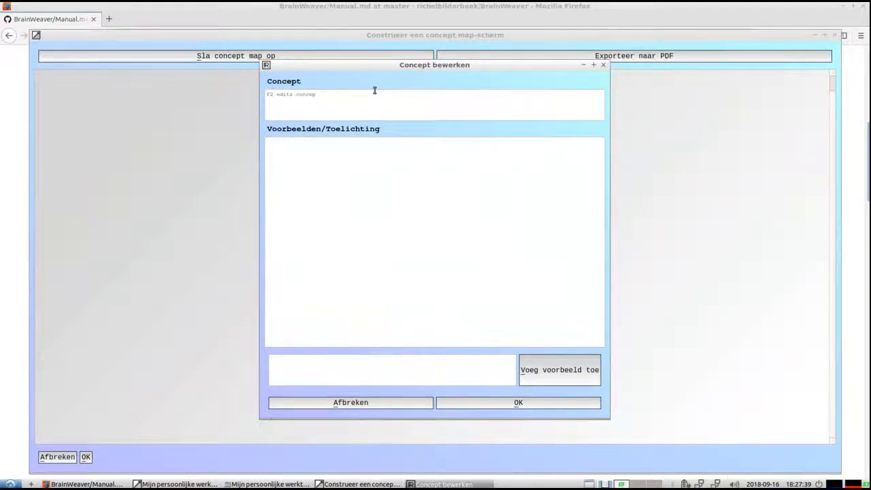
click(517, 403)
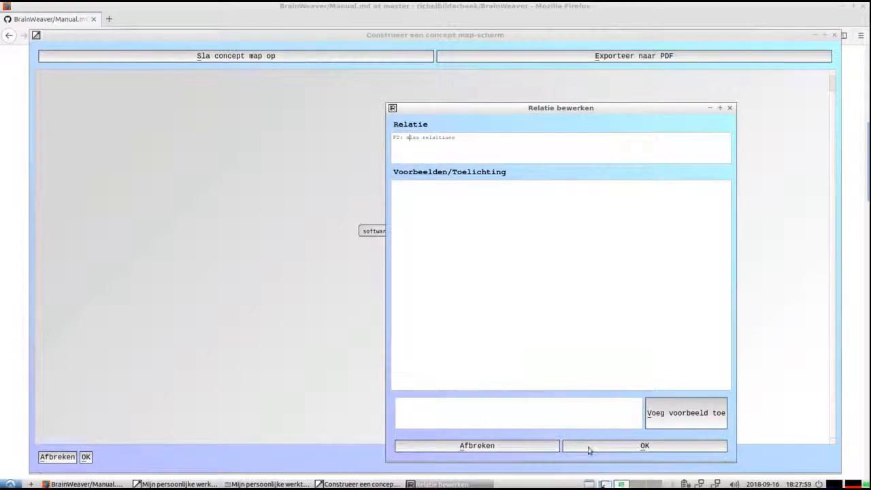
click(643, 445)
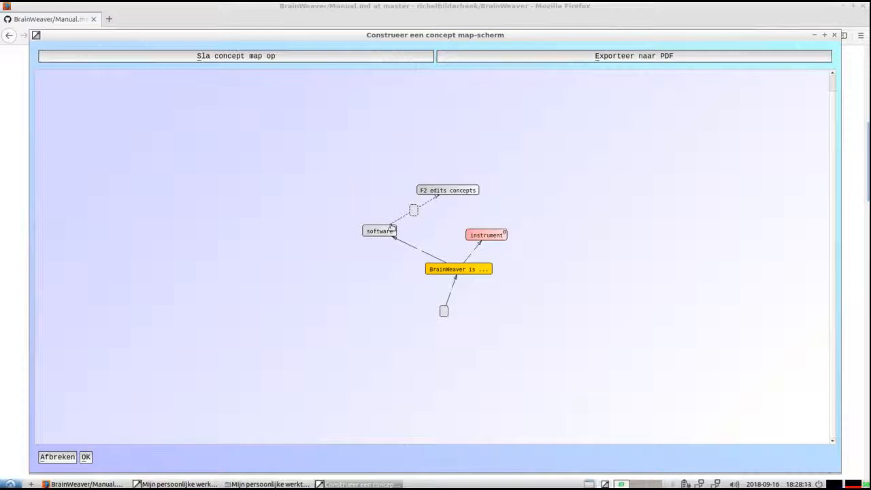
mouse_move(438, 223)
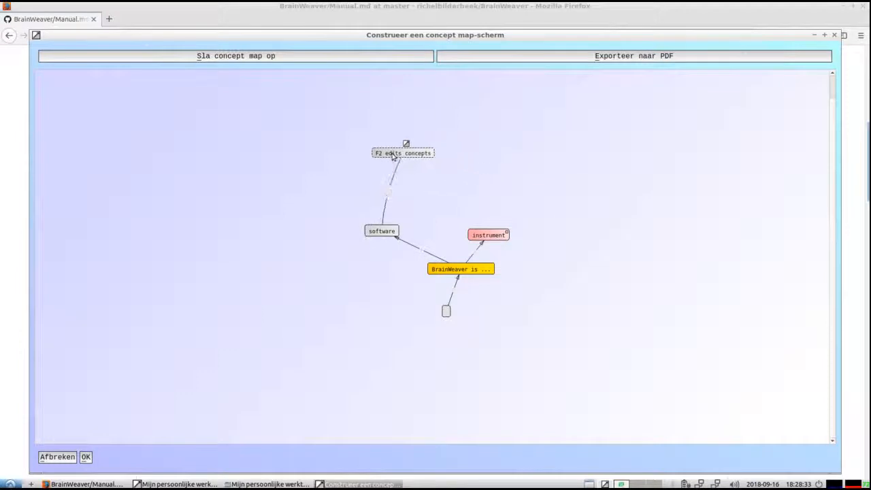
Move 'F2 edits concepts' up-right of Software and return to the manual's keyboard controls
drag(403, 152, 462, 165)
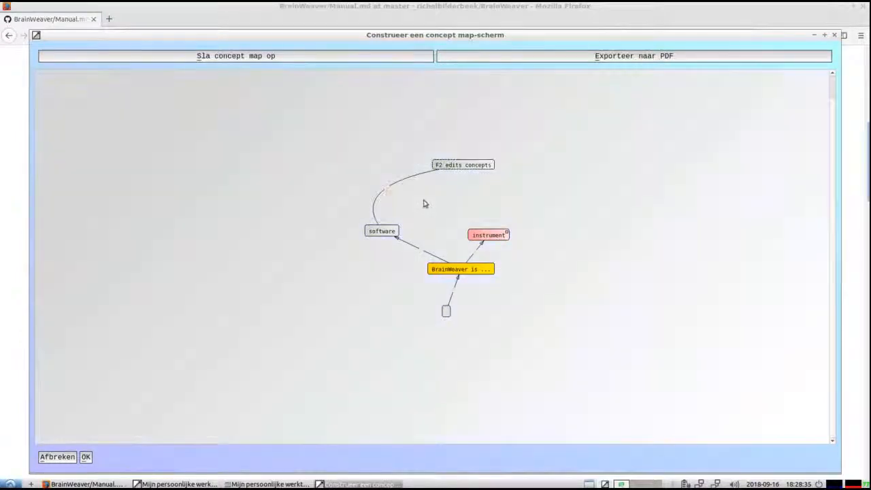
mouse_move(389, 193)
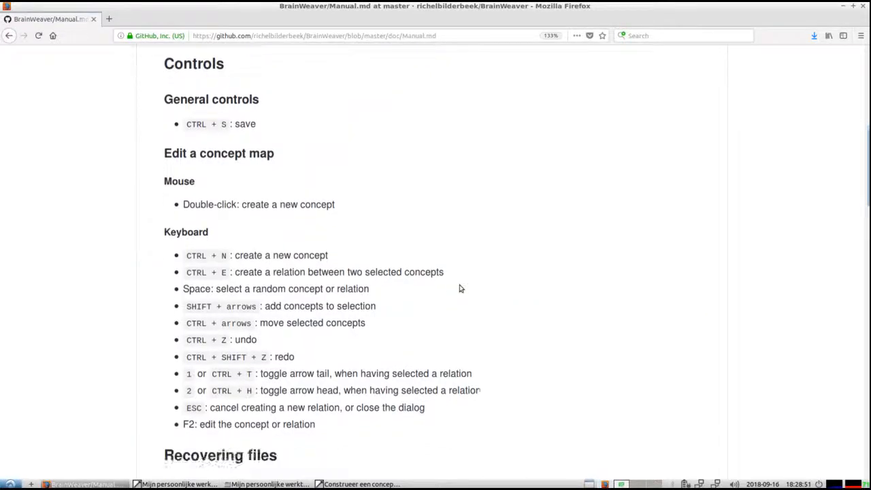
scroll(down, 3)
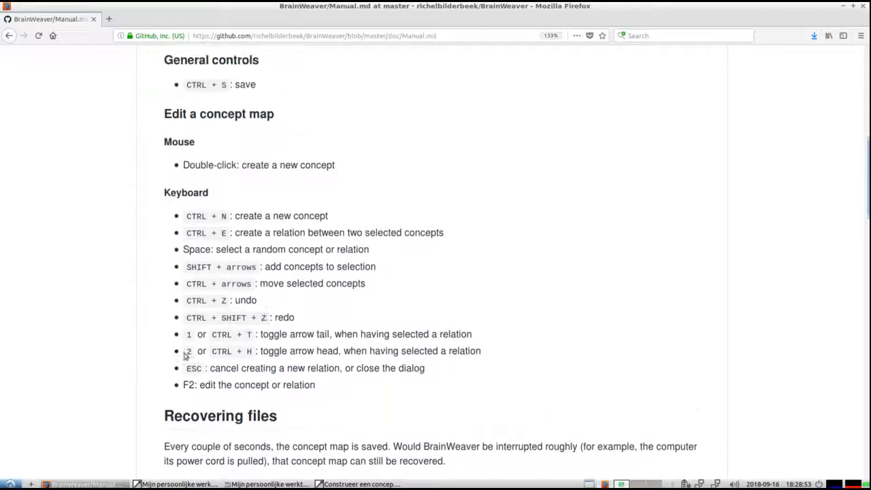